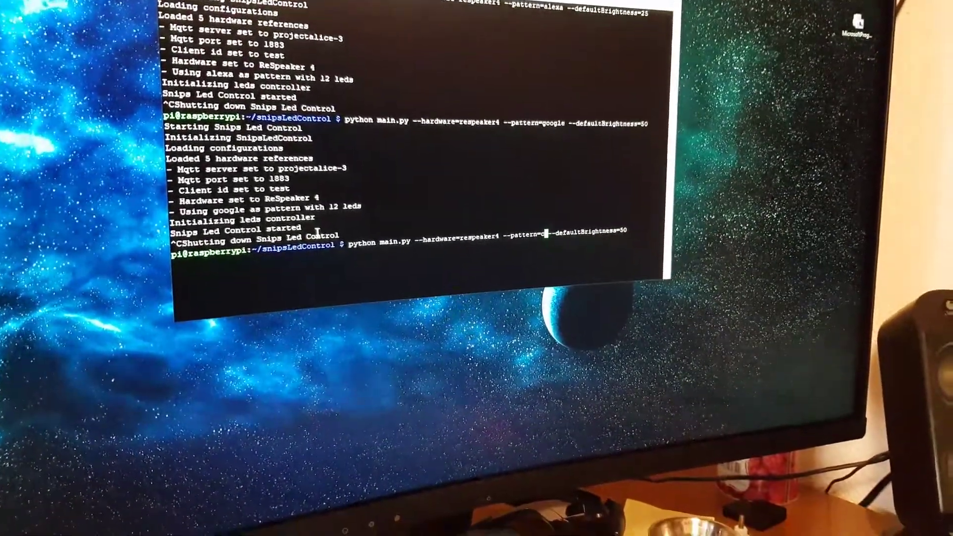
text(ust)
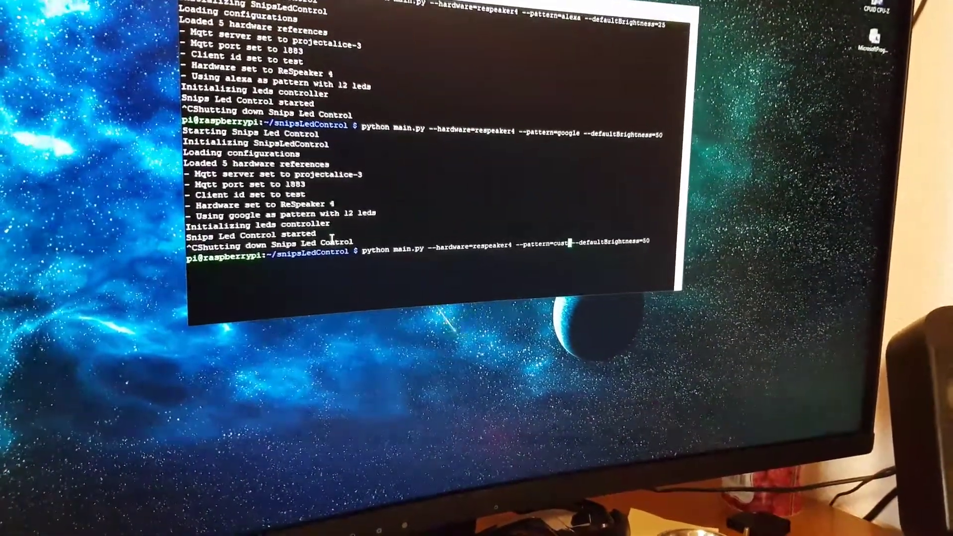